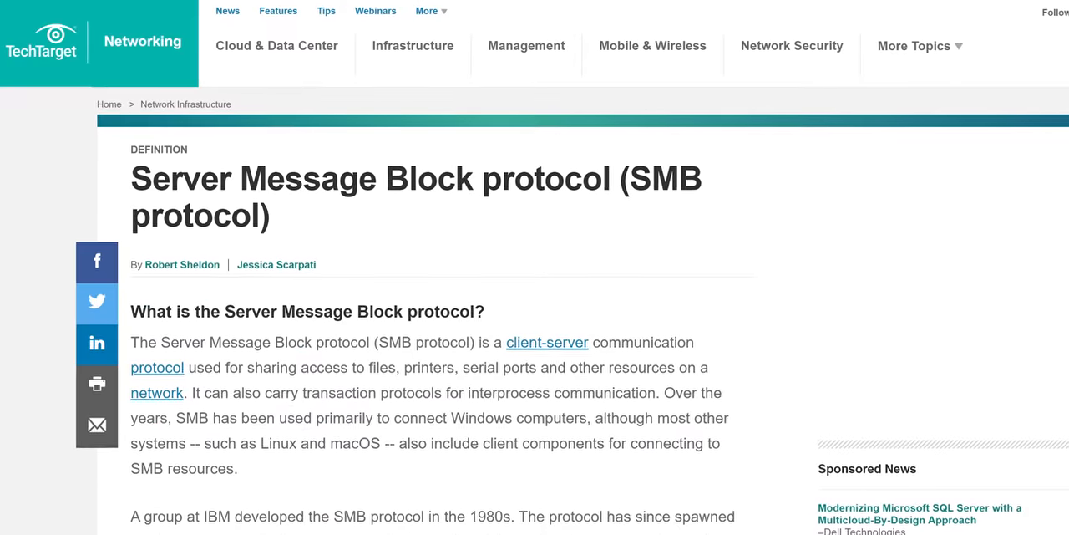
Scroll past the RMM Software with Powerful Features list to reach the All-in-One RMM section.
{"action": "scroll", "scroll_direction": "down", "scroll_amount": 3}
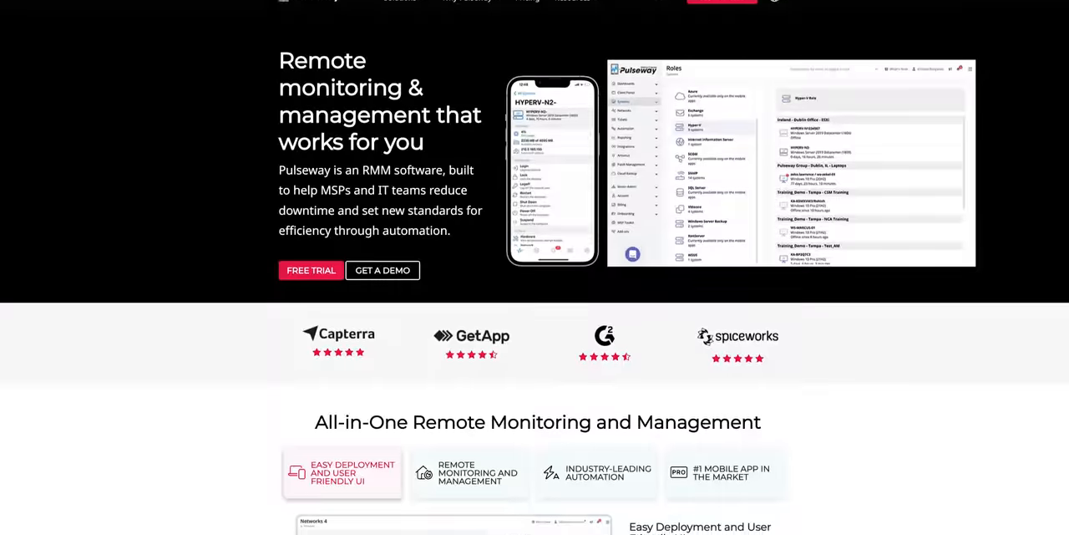
{"action": "scroll", "scroll_direction": "down", "scroll_amount": 3}
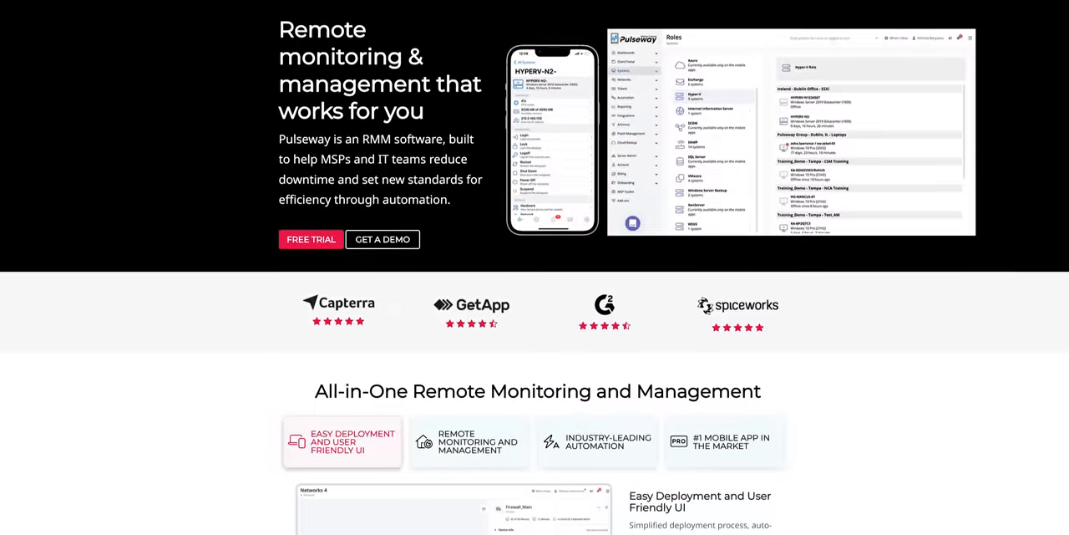
{"action": "scroll", "scroll_direction": "down", "scroll_amount": 3}
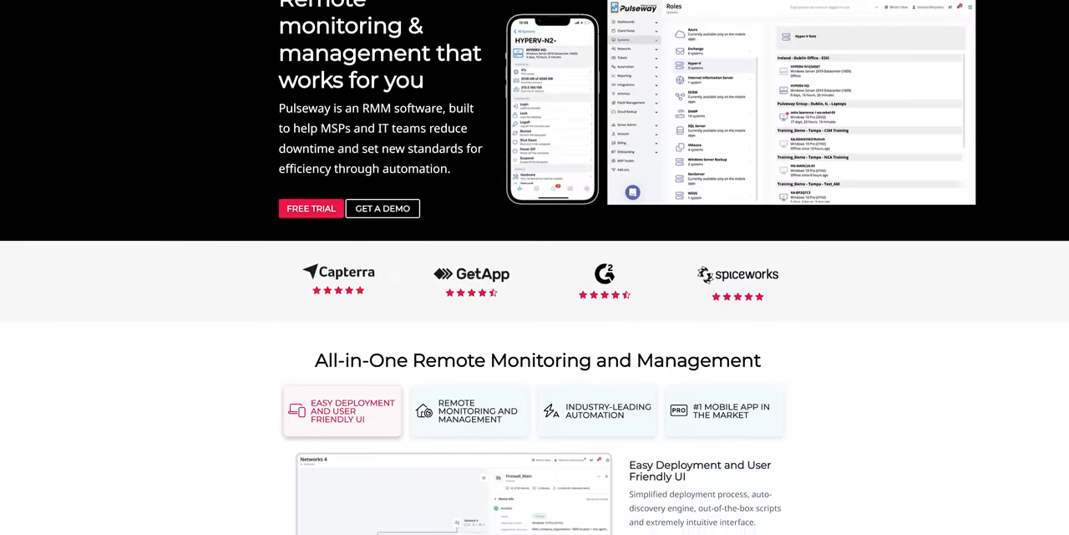
{"action": "scroll", "scroll_direction": "down", "scroll_amount": 3}
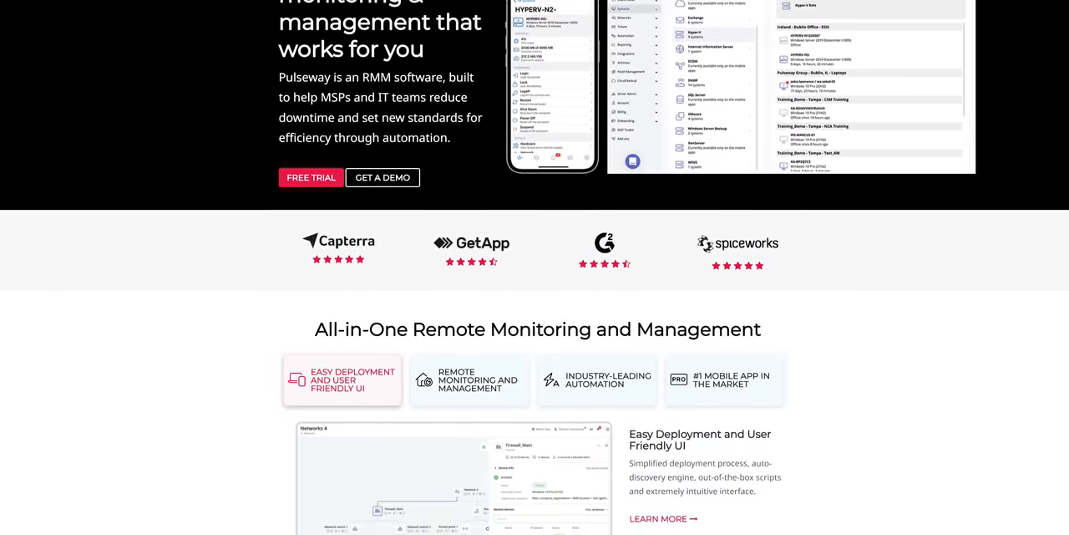
{"action": "scroll", "scroll_direction": "down", "scroll_amount": 3}
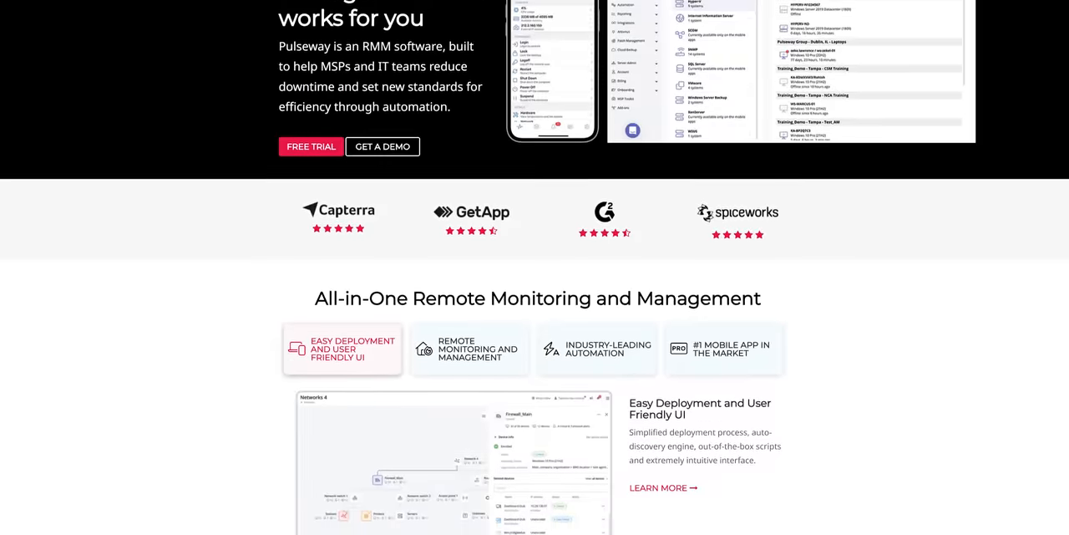
{"action": "scroll", "scroll_direction": "down", "scroll_amount": 3}
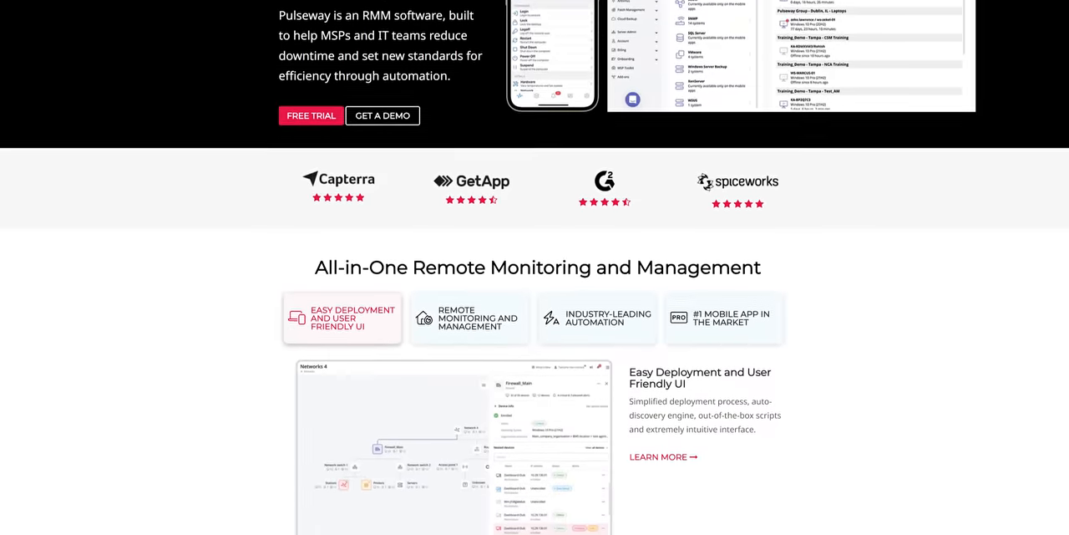
{"action": "scroll", "scroll_direction": "down", "scroll_amount": 3}
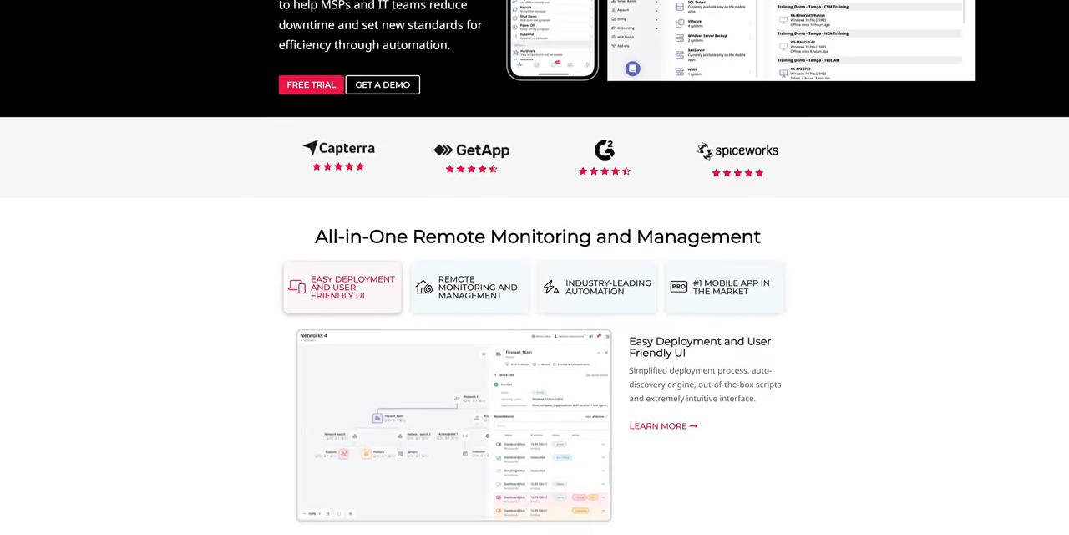
{"action": "scroll", "scroll_direction": "down", "scroll_amount": 3}
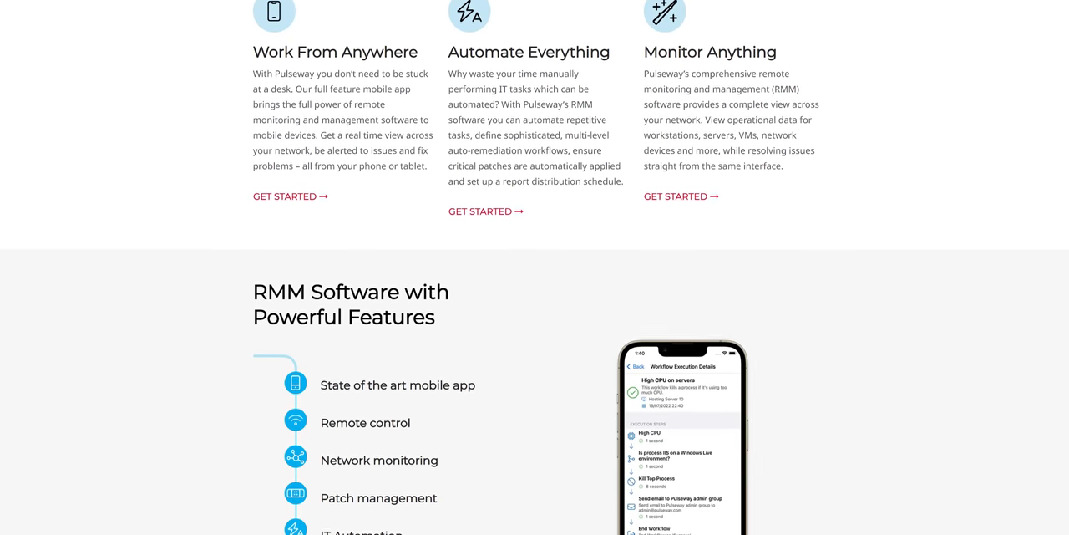
{"action": "scroll", "scroll_direction": "down", "scroll_amount": 3}
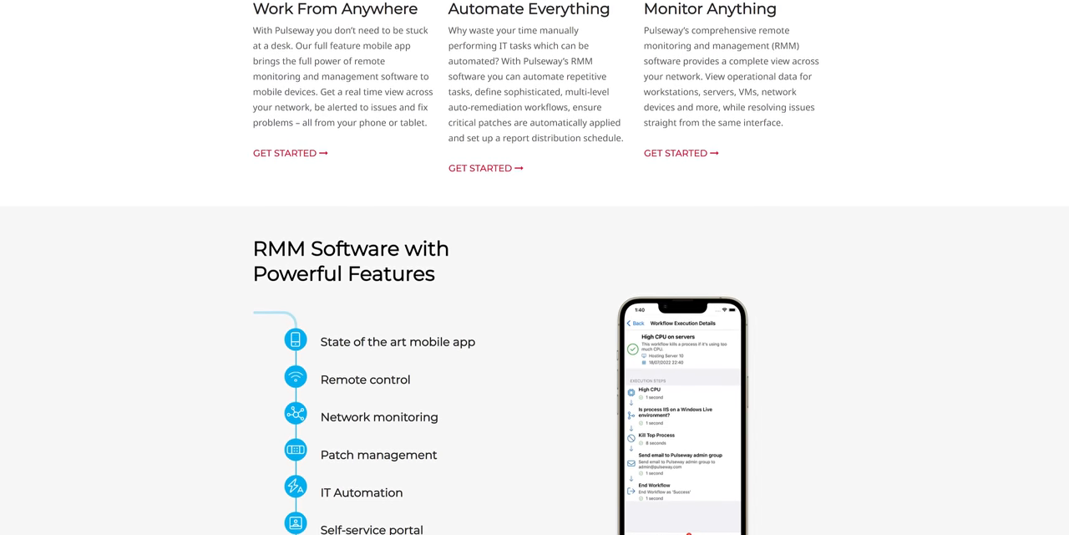
{"action": "scroll", "scroll_direction": "down", "scroll_amount": 3}
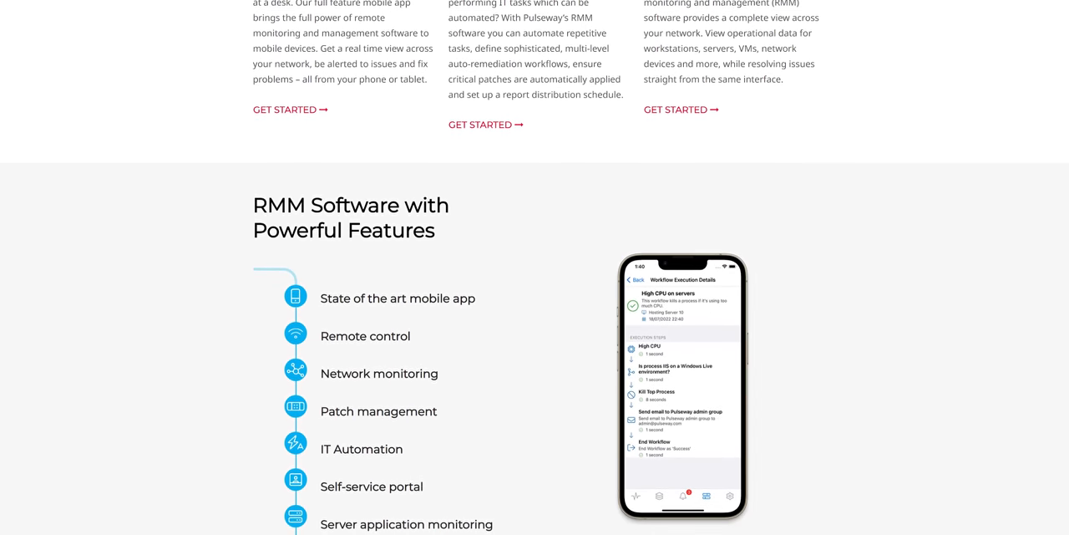
{"action": "scroll", "scroll_direction": "down", "scroll_amount": 3}
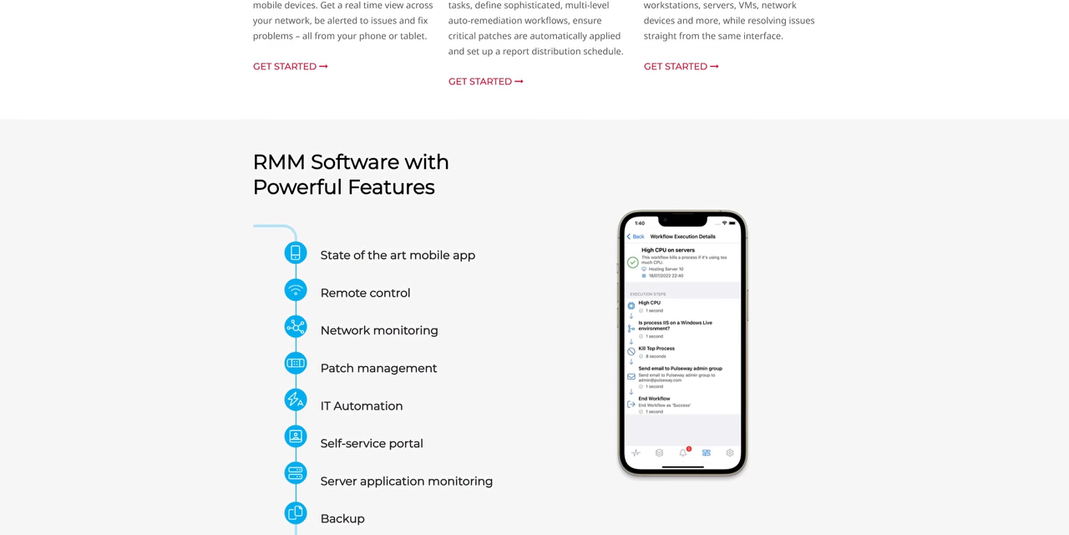
{"action": "scroll", "scroll_direction": "up", "scroll_amount": 3}
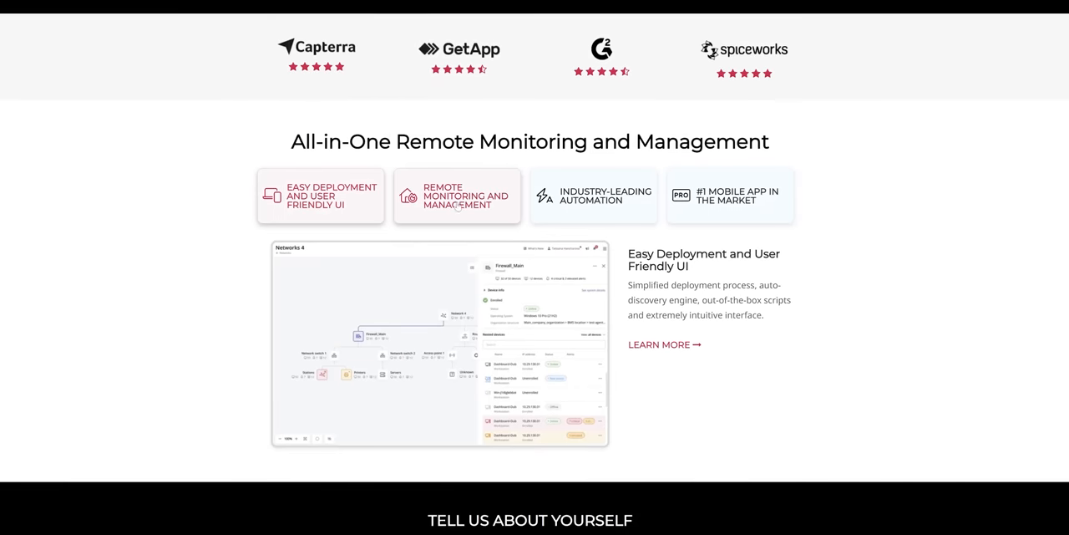
Show Remote Monitoring and Management, Industry-Leading Automation, then #1 Mobile App in the Market details.
{"action": "left_click", "coordinate": [457, 196]}
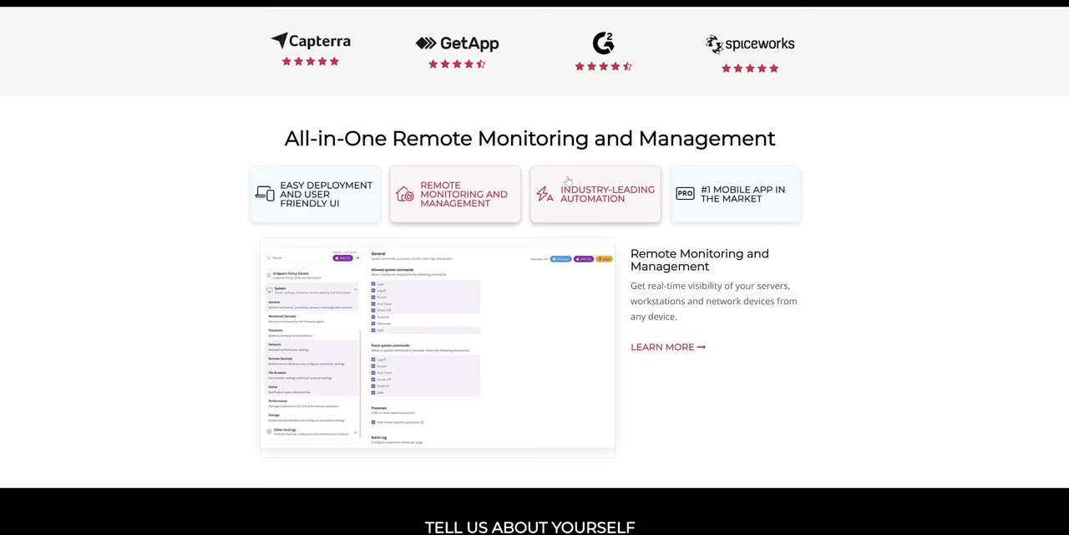
{"action": "left_click", "coordinate": [596, 193]}
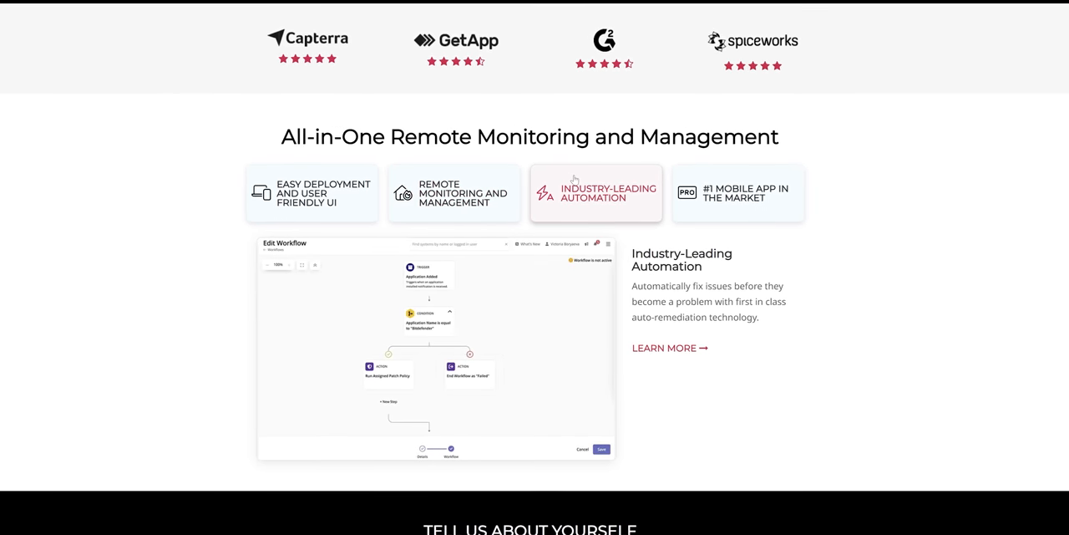
{"action": "left_click", "coordinate": [739, 192]}
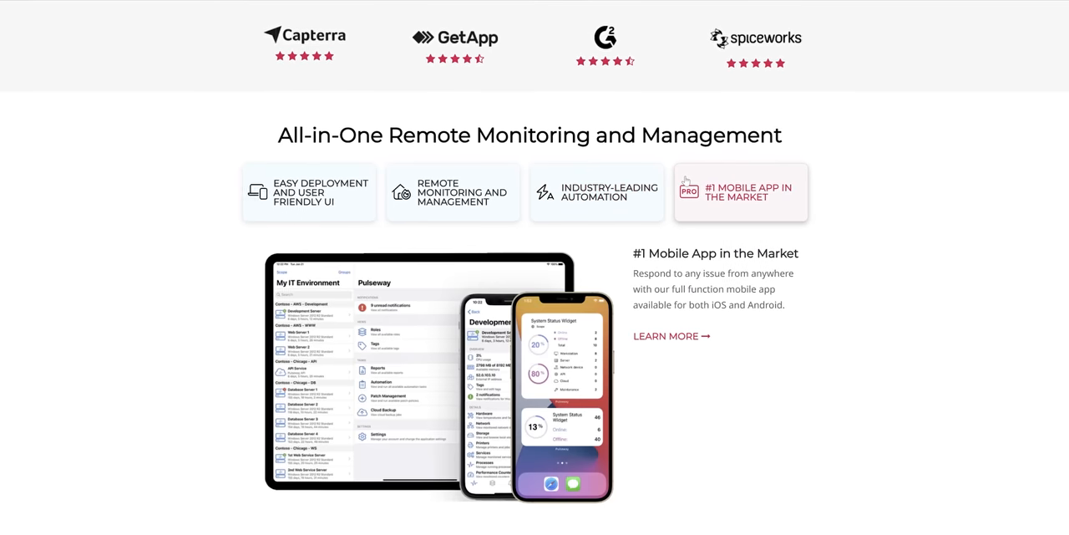